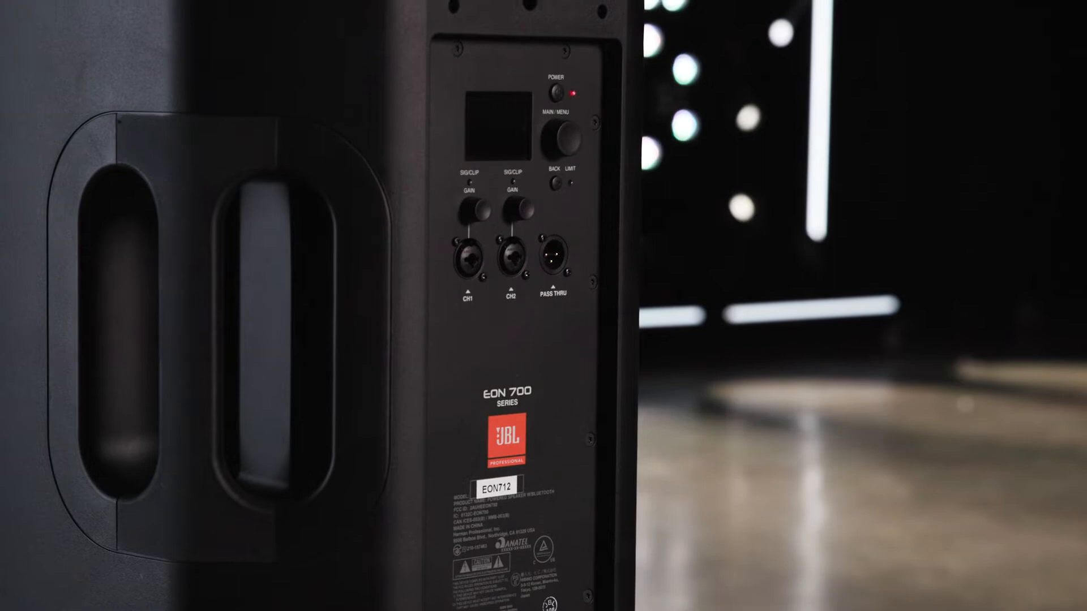
- Switch on the EON712 with the XLR cable already in channel 1
left_click(558, 90)
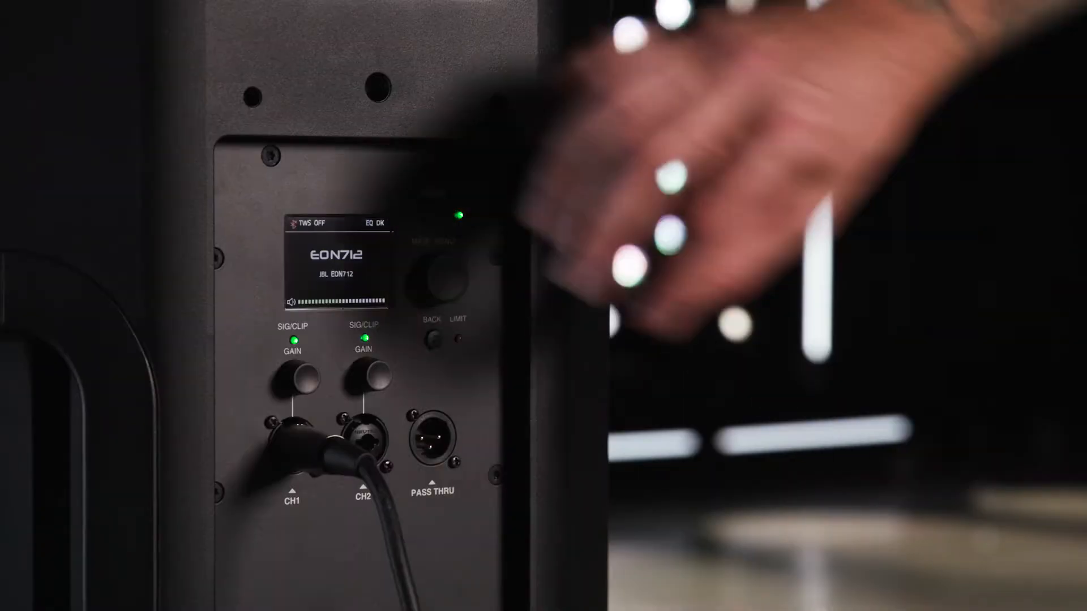
- Press the MAIN/MENU encoder to show Gain, Ducking, DriveRack Output, Pass Thru and Settings
left_click(440, 271)
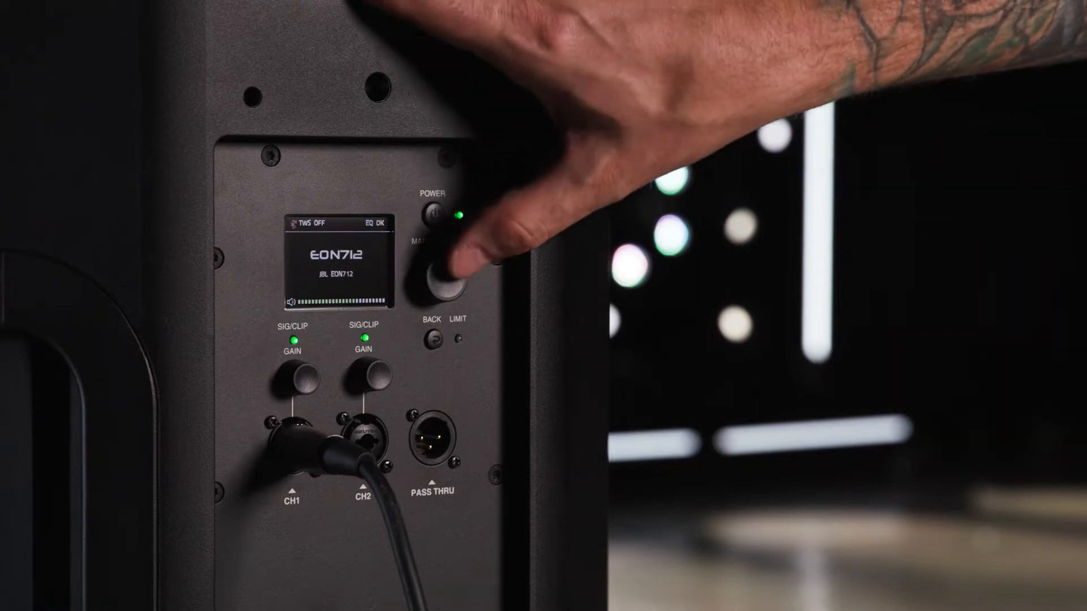
left_click(436, 274)
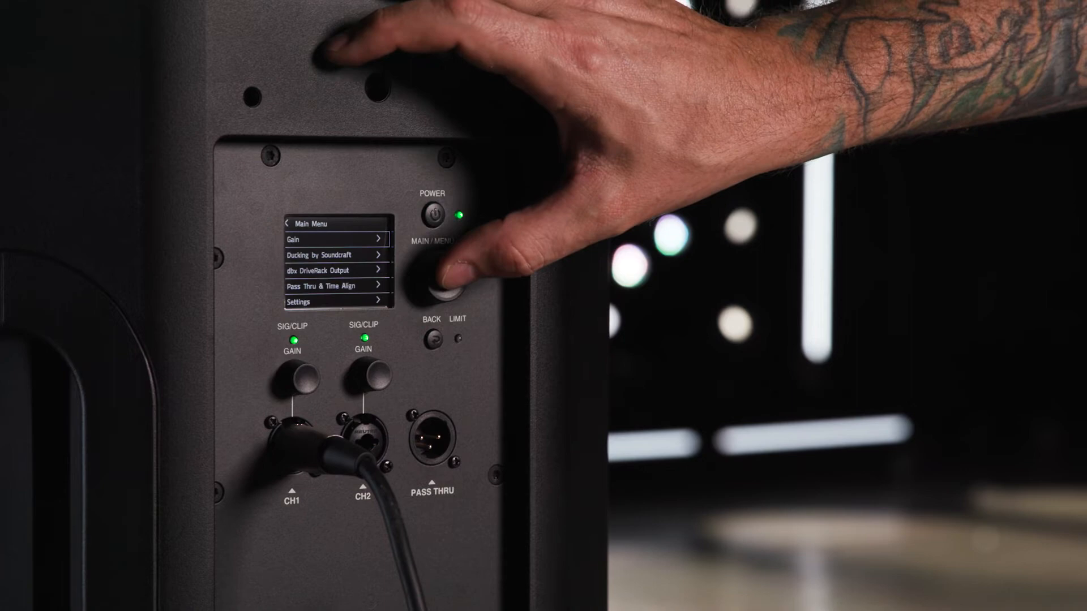
- Exit the main menu back to the home screen showing the model name and TWS off
left_click(436, 277)
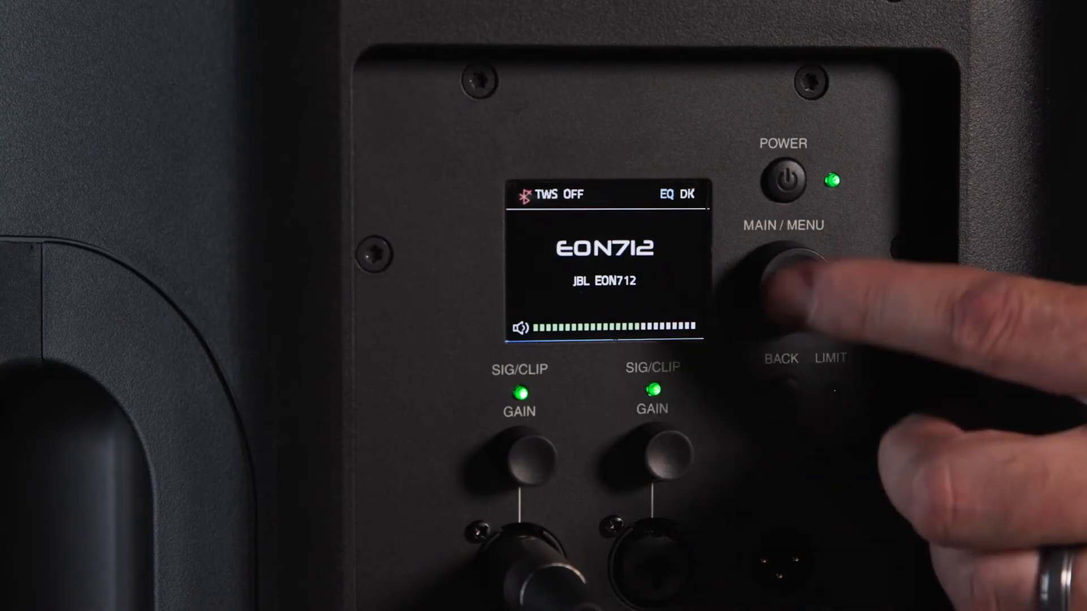
- Choose Settings, then BT Control Pairing, to start the 30-second pairing prompt
left_click(790, 263)
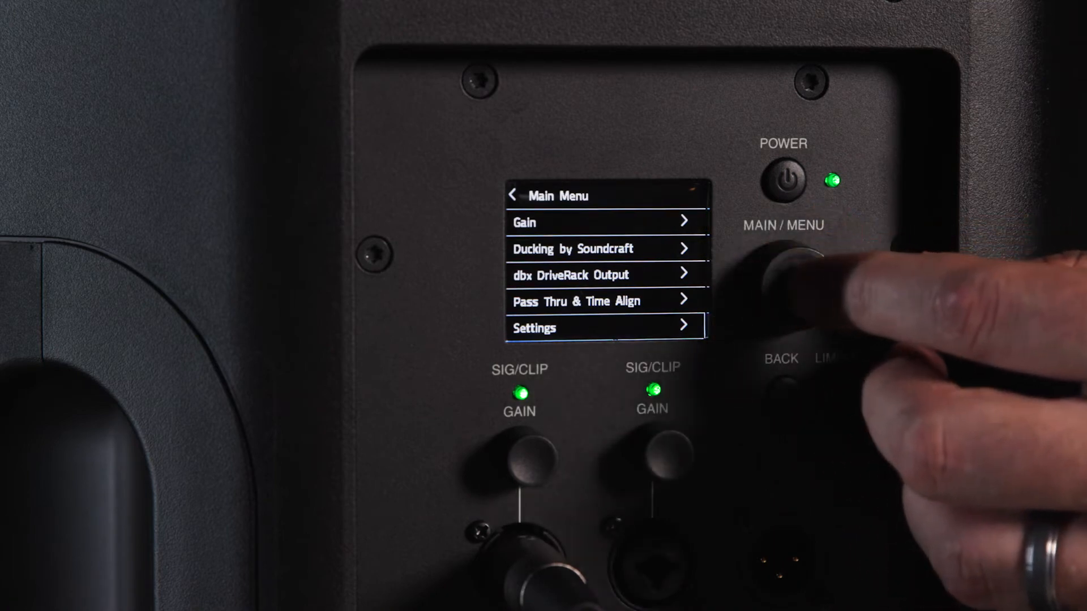
left_click(784, 277)
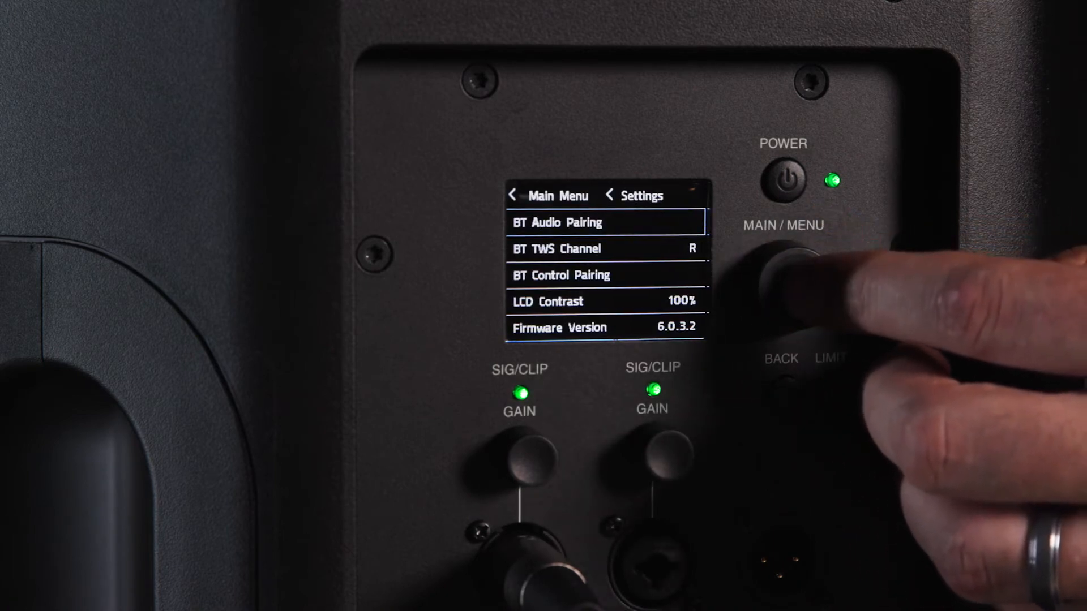
left_click(783, 277)
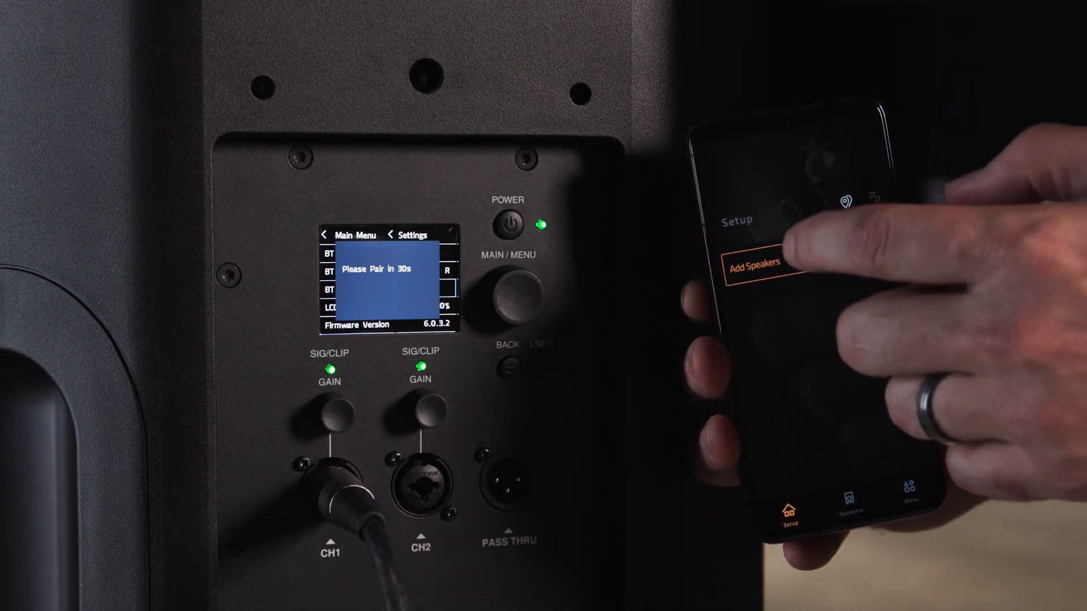
- In the app's Add Speakers list, connect to the second JBL EON712 entry
left_click(750, 265)
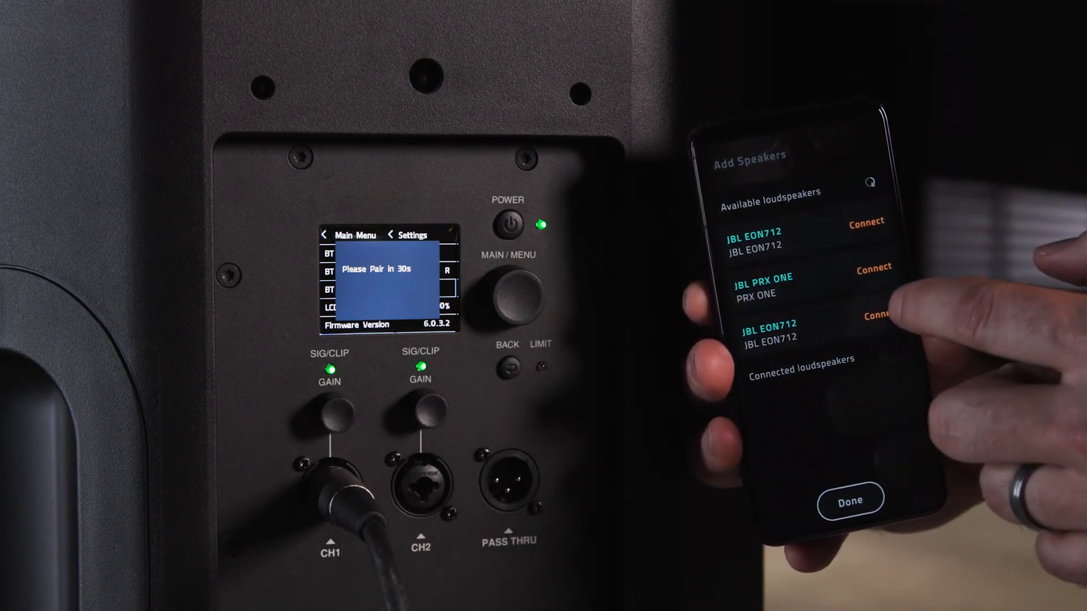
left_click(877, 315)
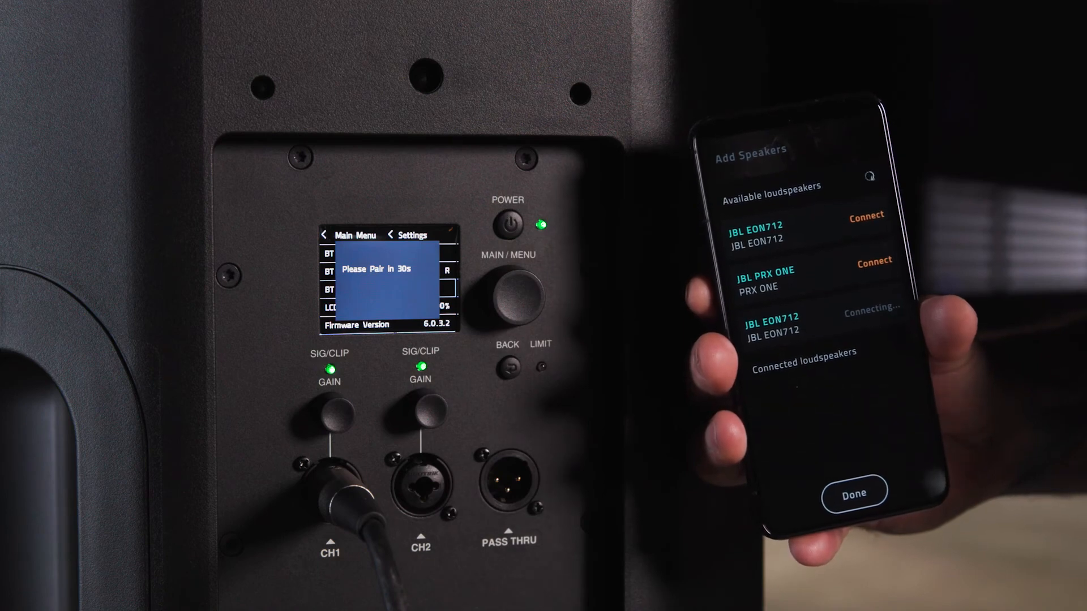